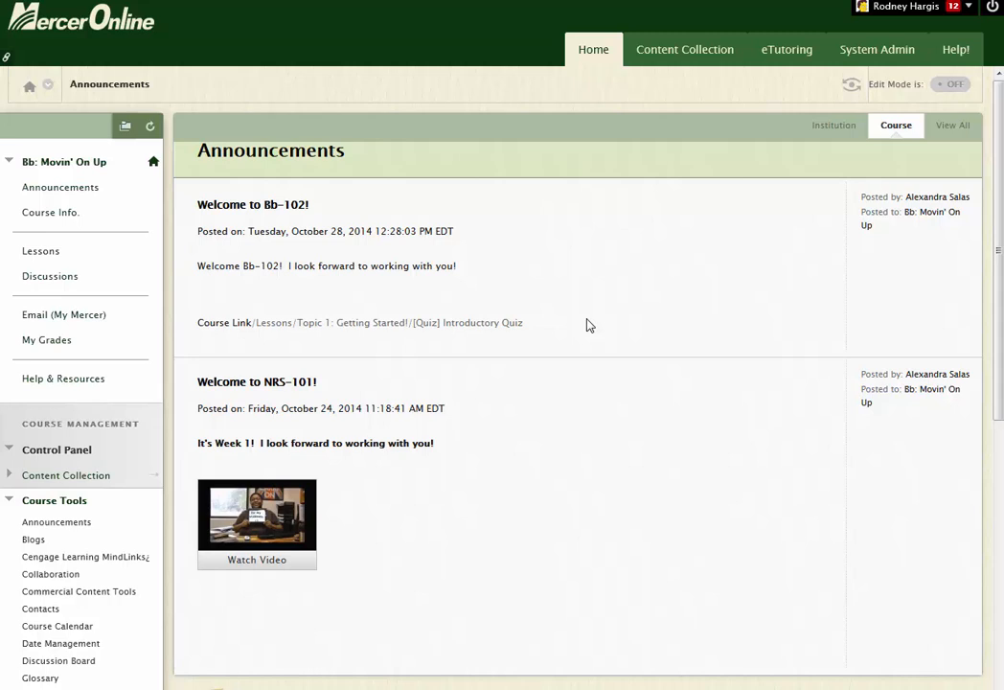
mouse_move(533, 450)
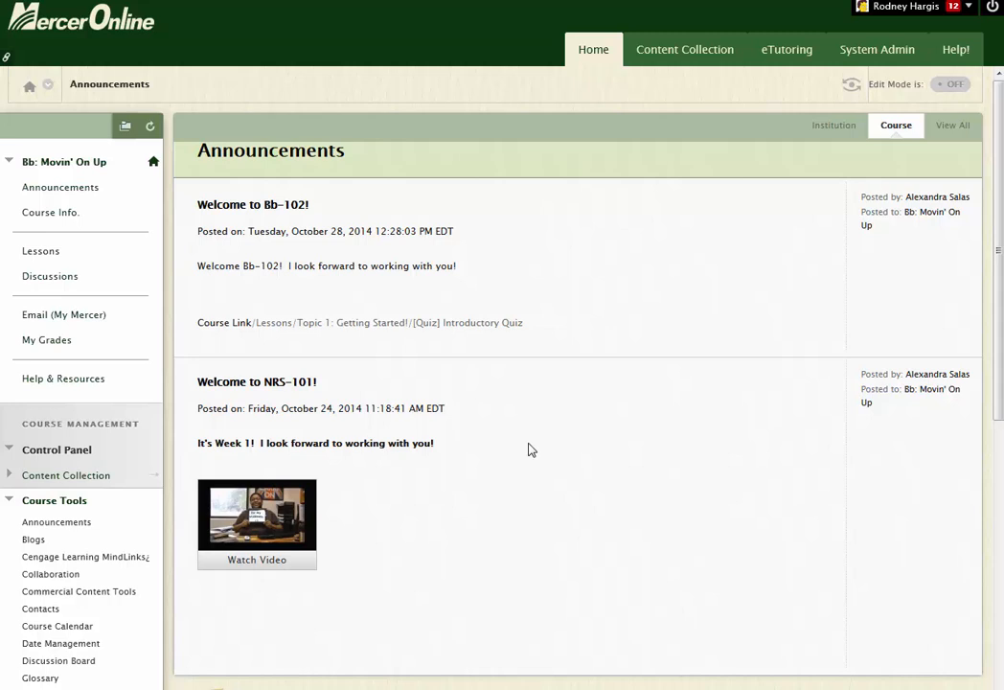
mouse_move(480, 512)
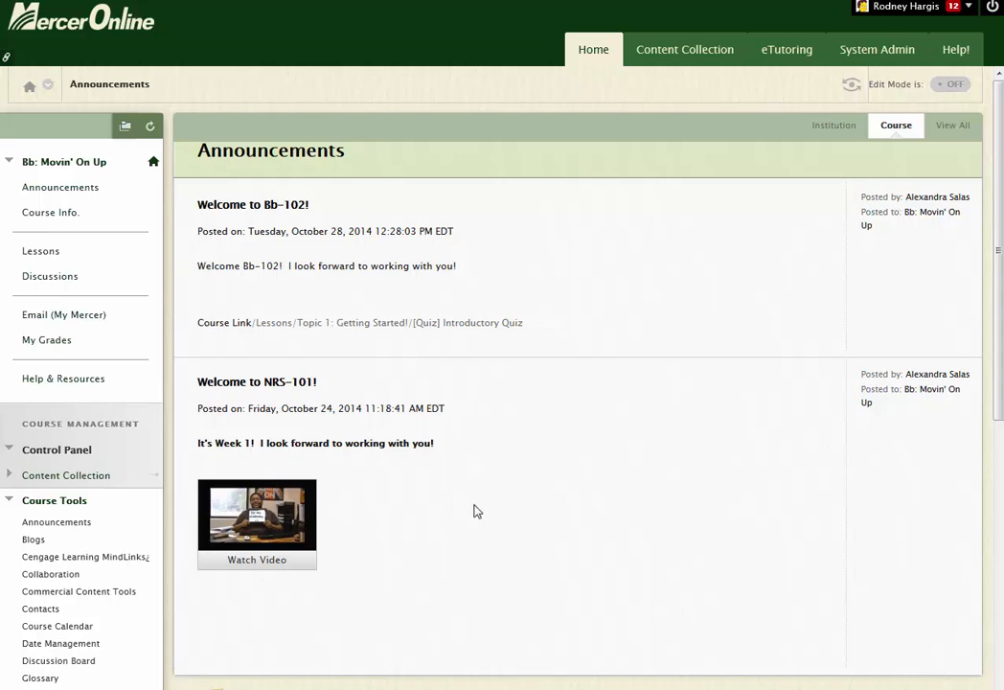
Select Discussion Forum Grading Rubric in the Movin' On Up Rubrics list and export it.
scroll(down, 3)
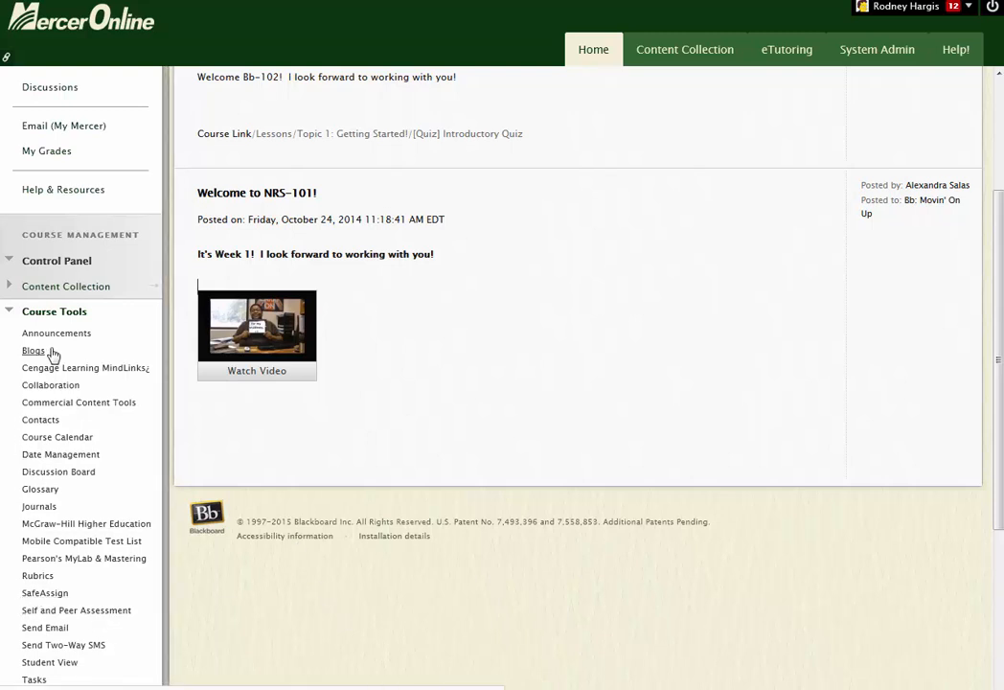
mouse_move(39, 575)
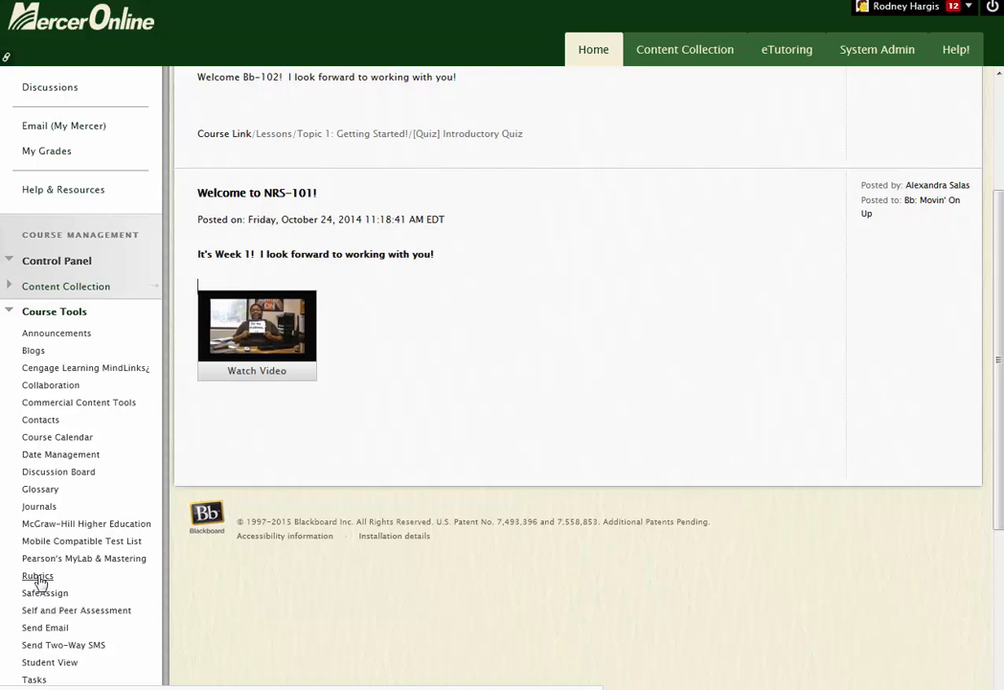
click(39, 575)
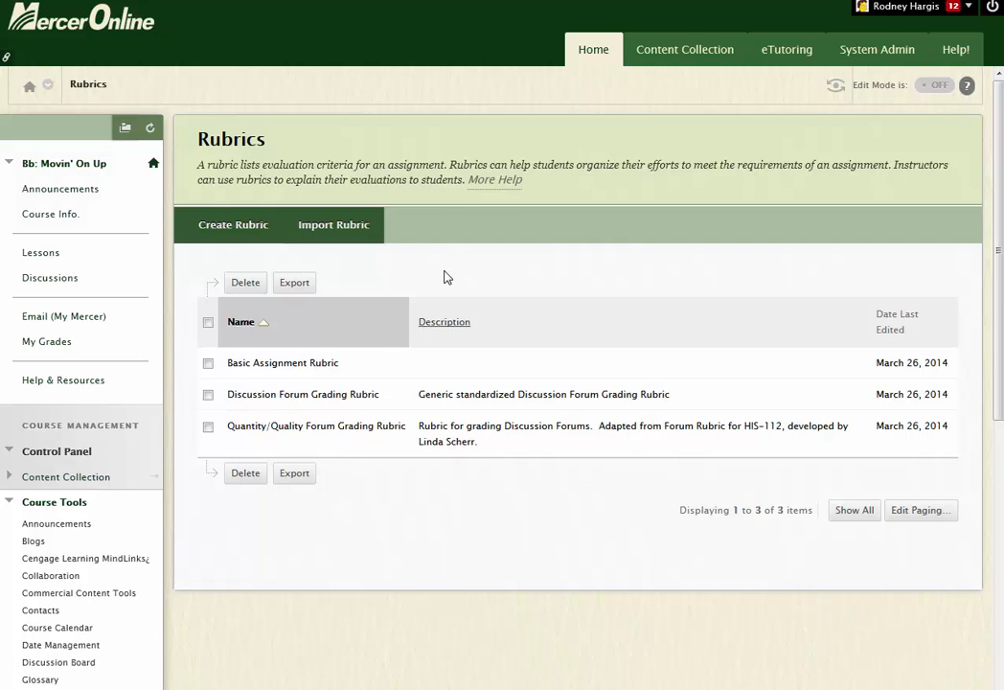
mouse_move(311, 572)
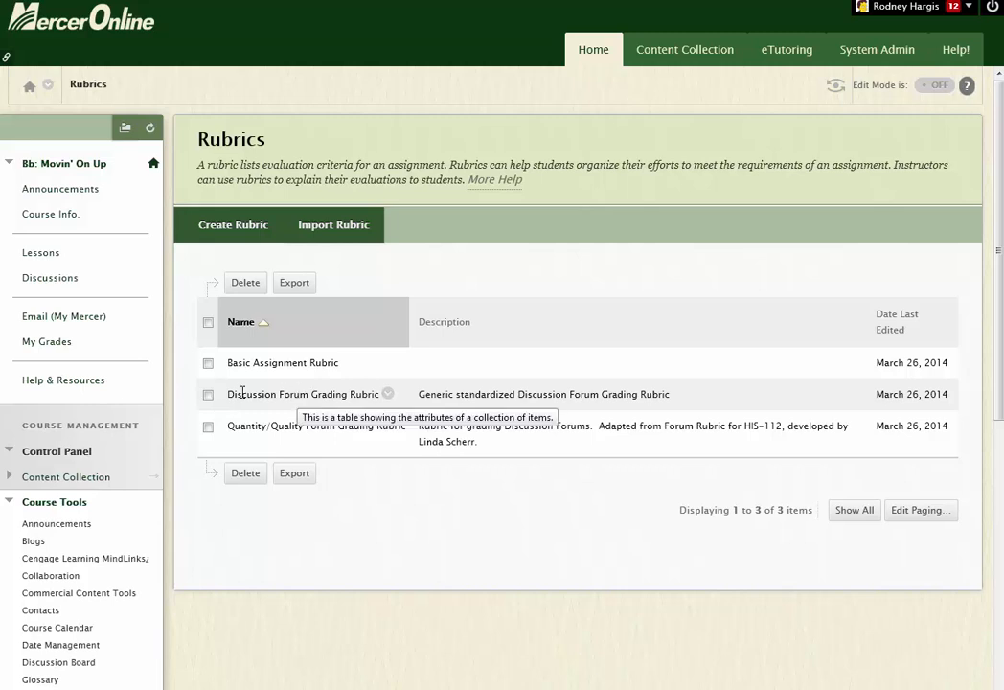
click(207, 395)
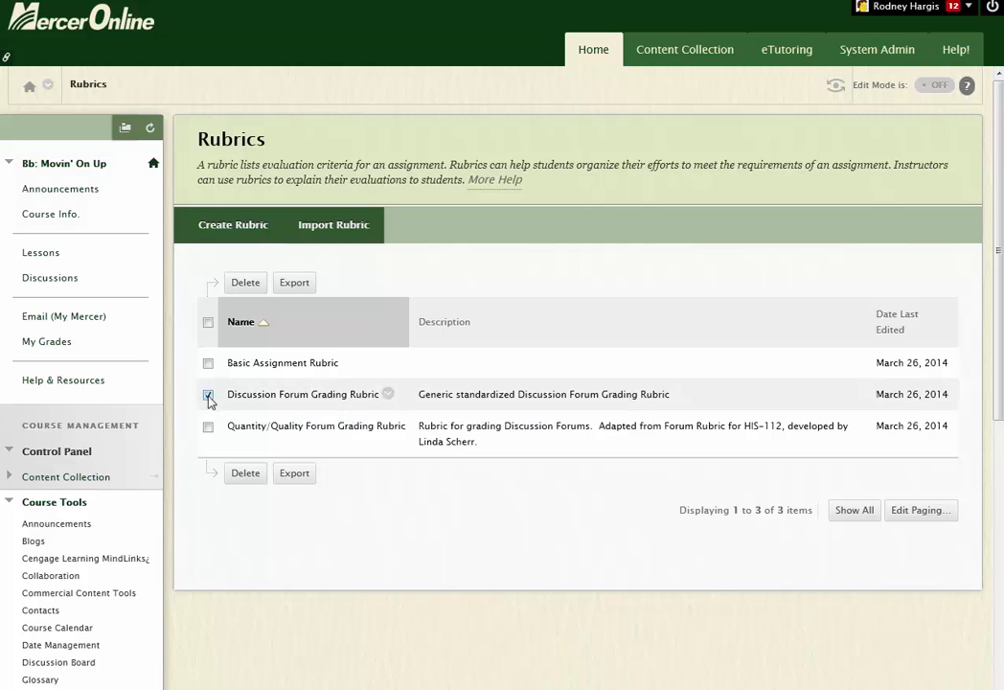
click(207, 395)
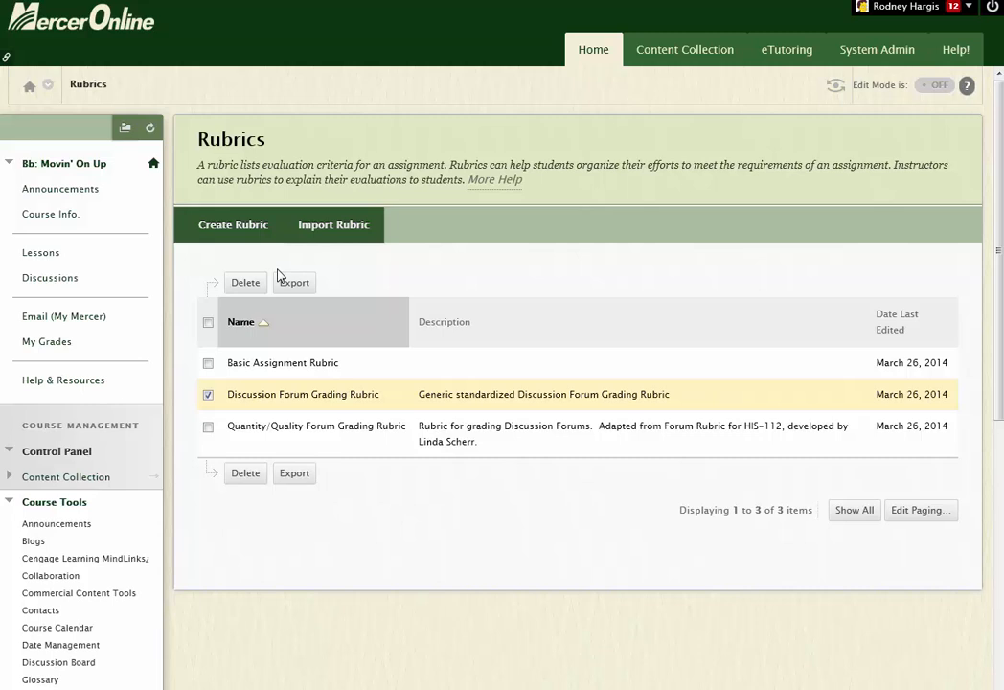
mouse_move(362, 518)
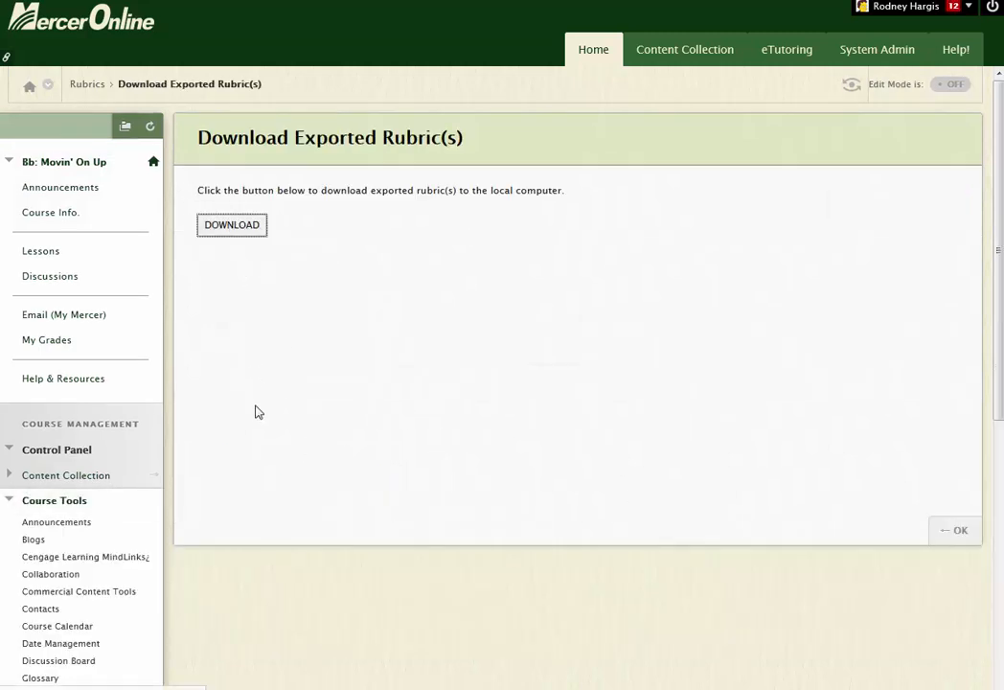
Download the exported rubric zip, save it via Firefox, and return to the Rubrics list.
click(230, 225)
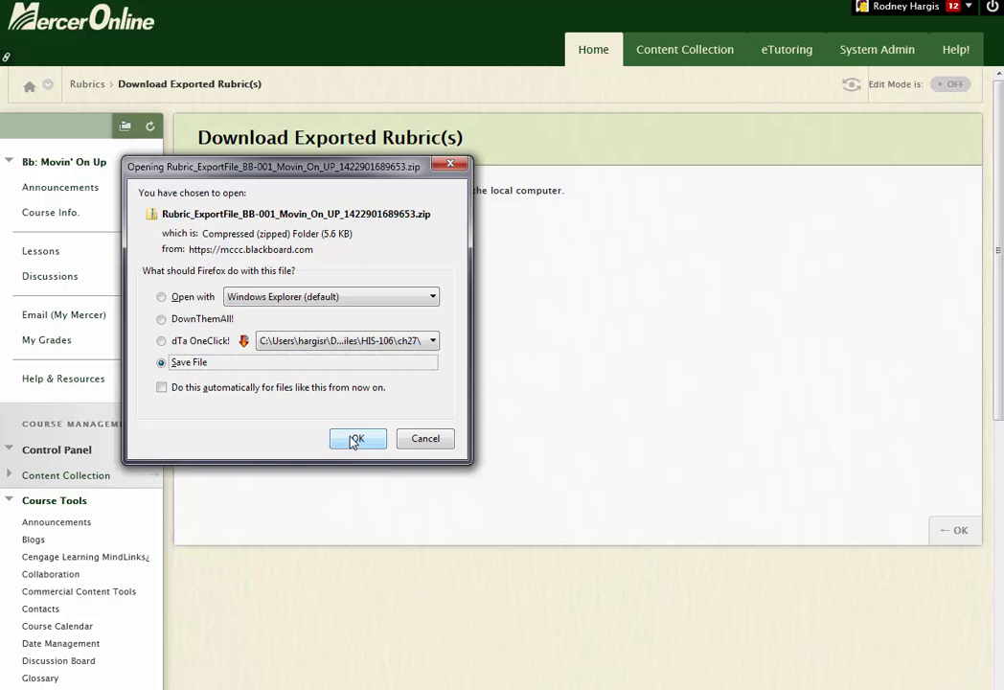
click(356, 437)
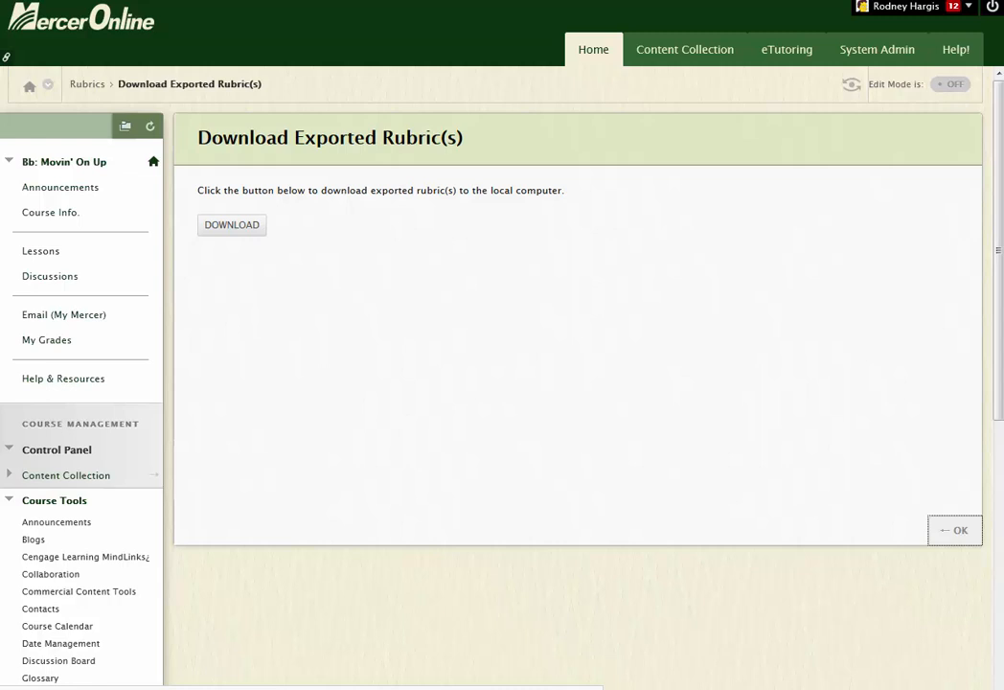
click(954, 529)
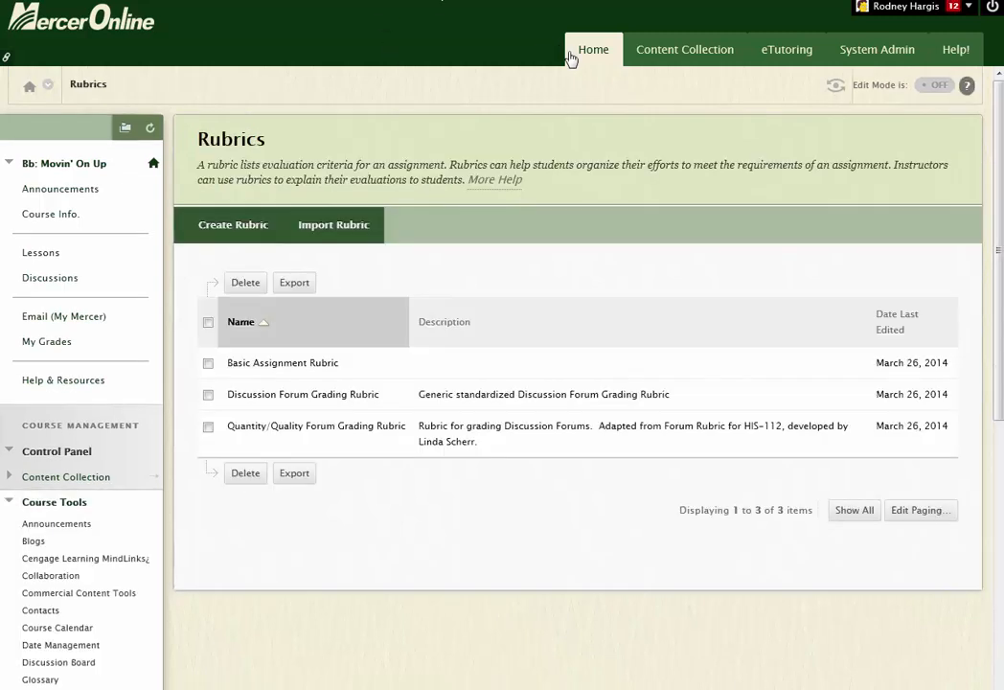
mouse_move(590, 65)
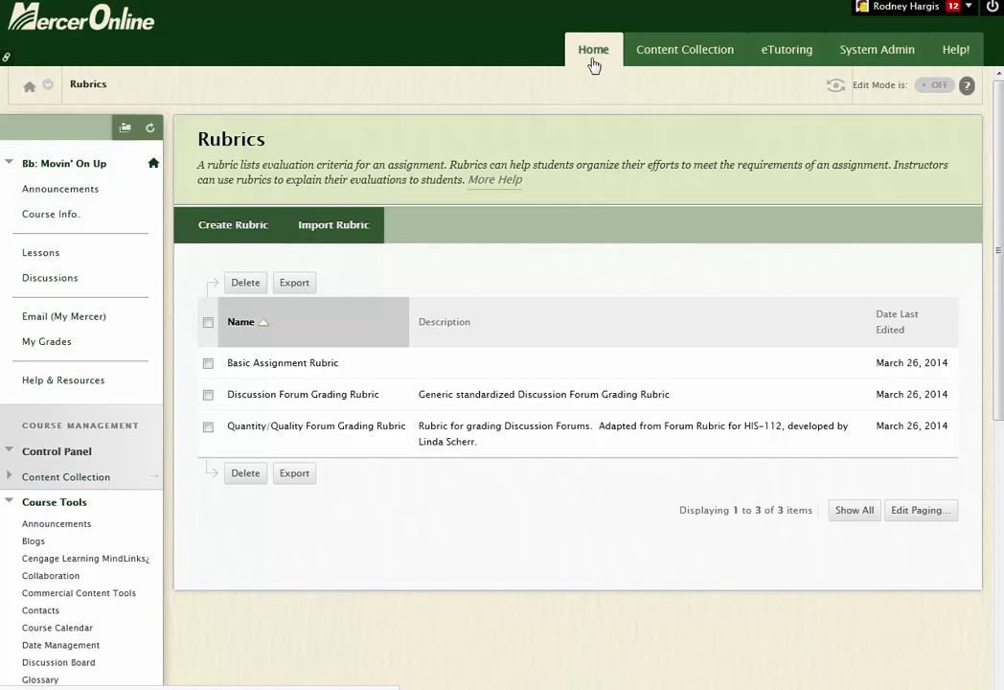
From the Home course list, enter the MercerOnline – Student Orientation course.
click(594, 50)
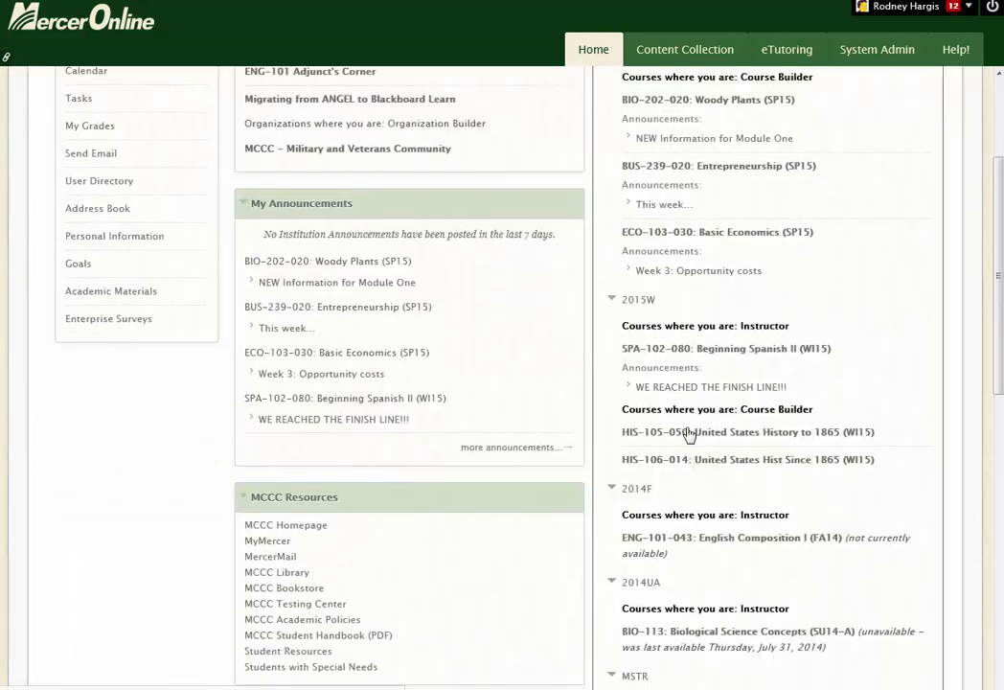
scroll(down, 3)
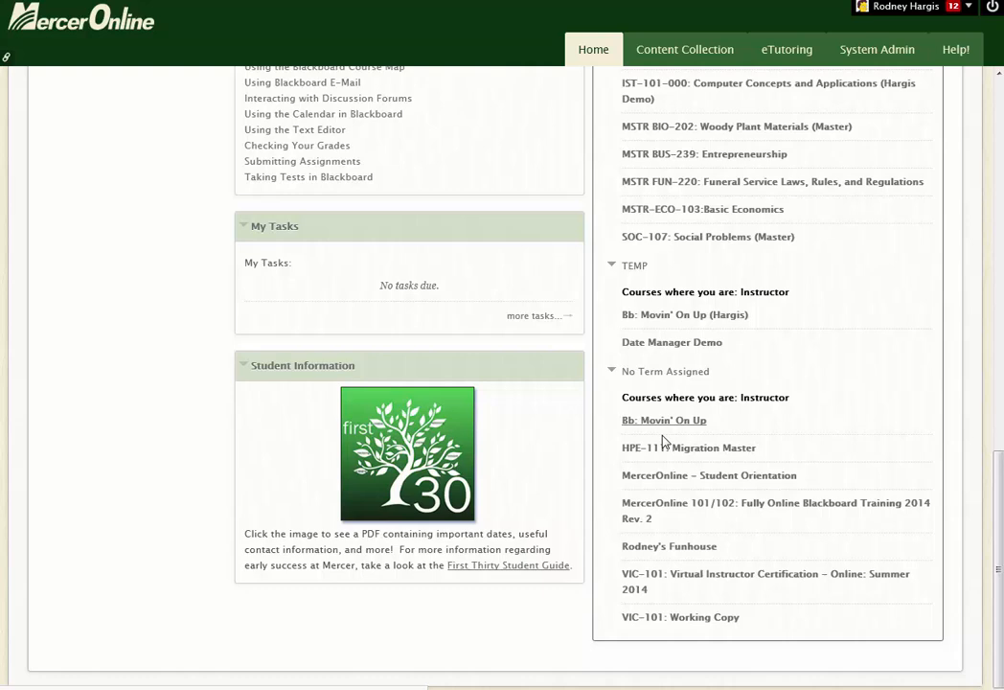
mouse_move(84, 374)
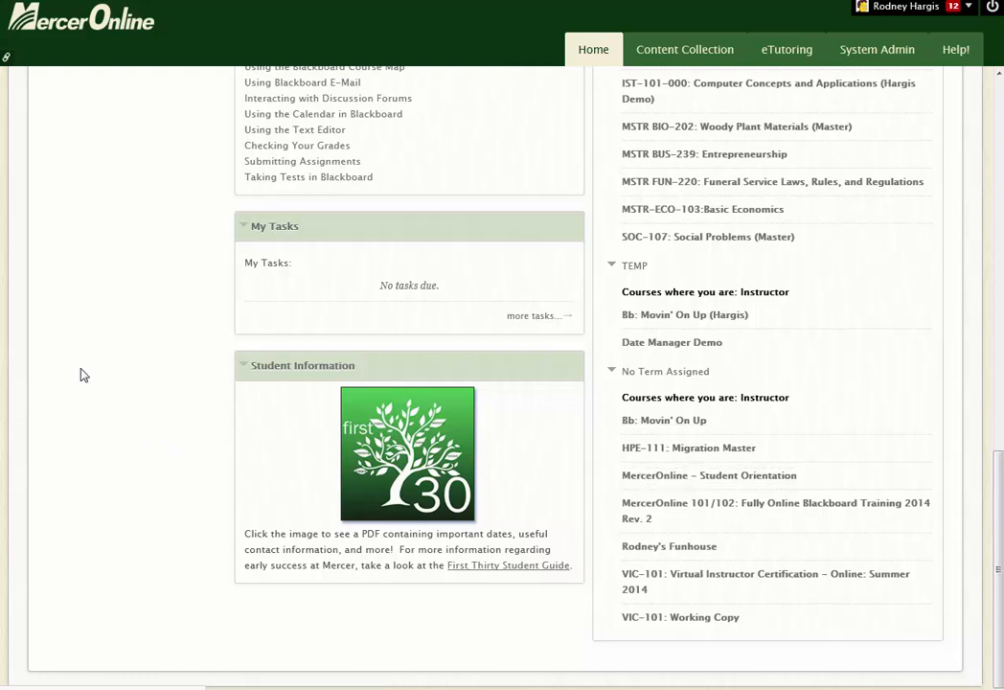
click(710, 475)
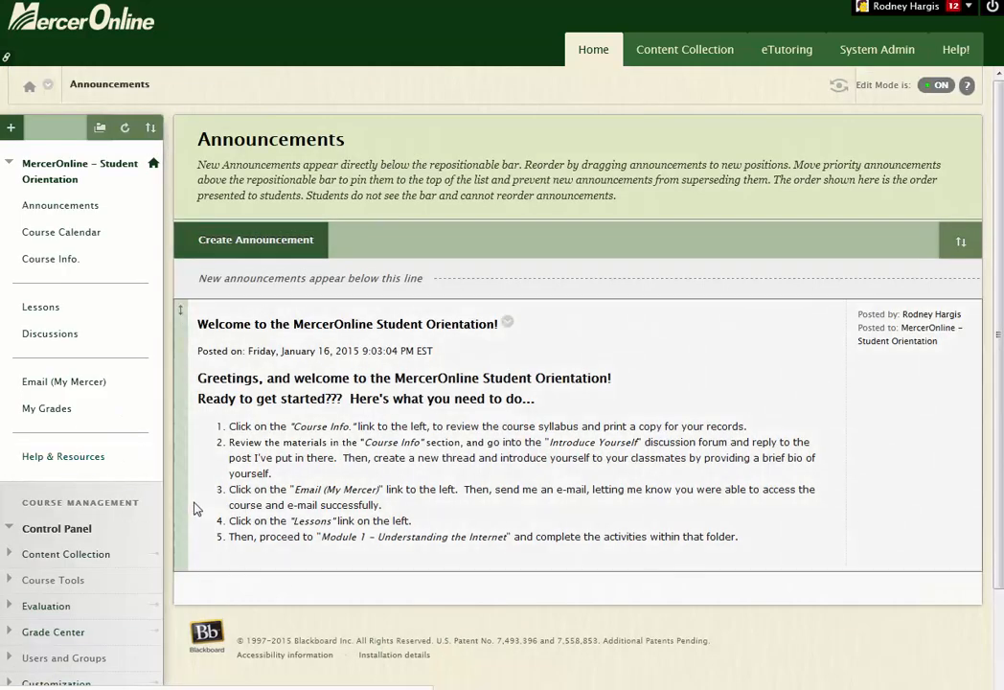
Reach this course's empty Rubrics page via Course Tools and start Import Rubric.
scroll(down, 3)
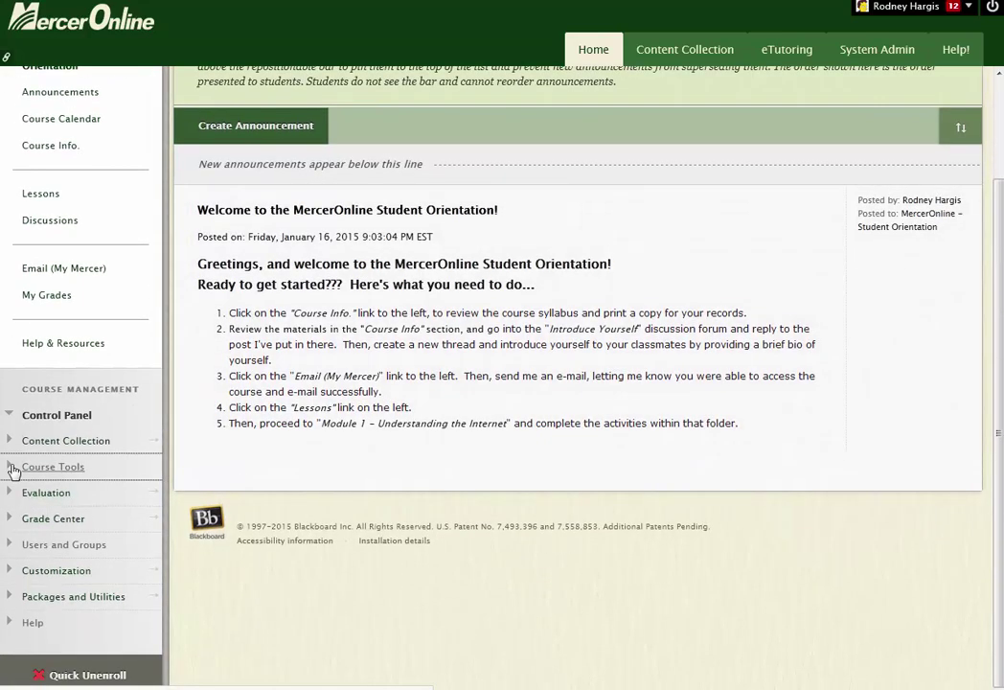
click(53, 466)
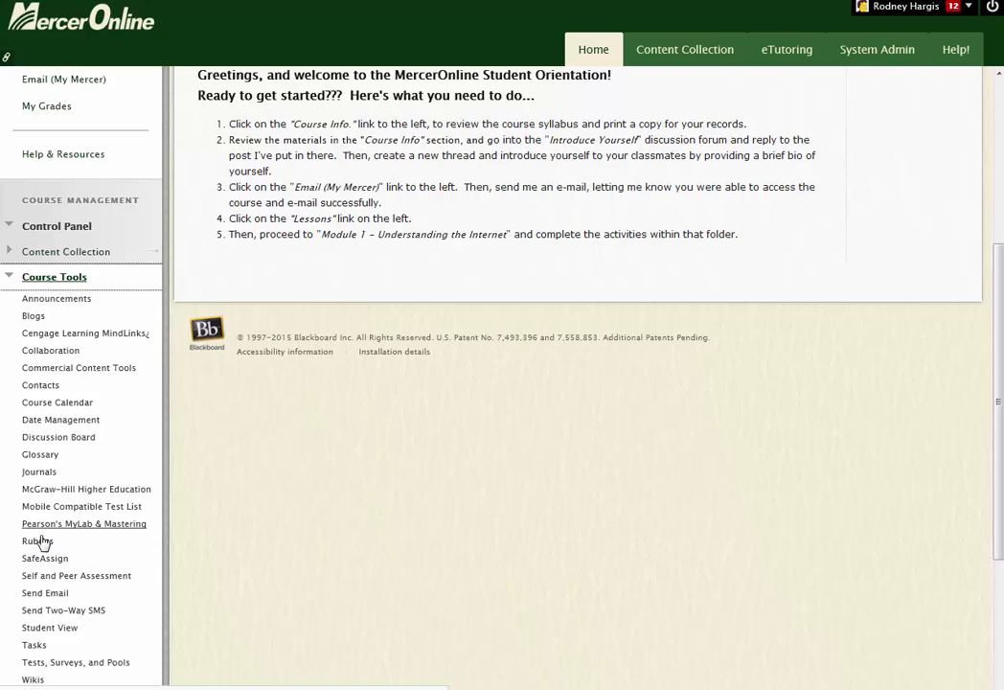
click(36, 540)
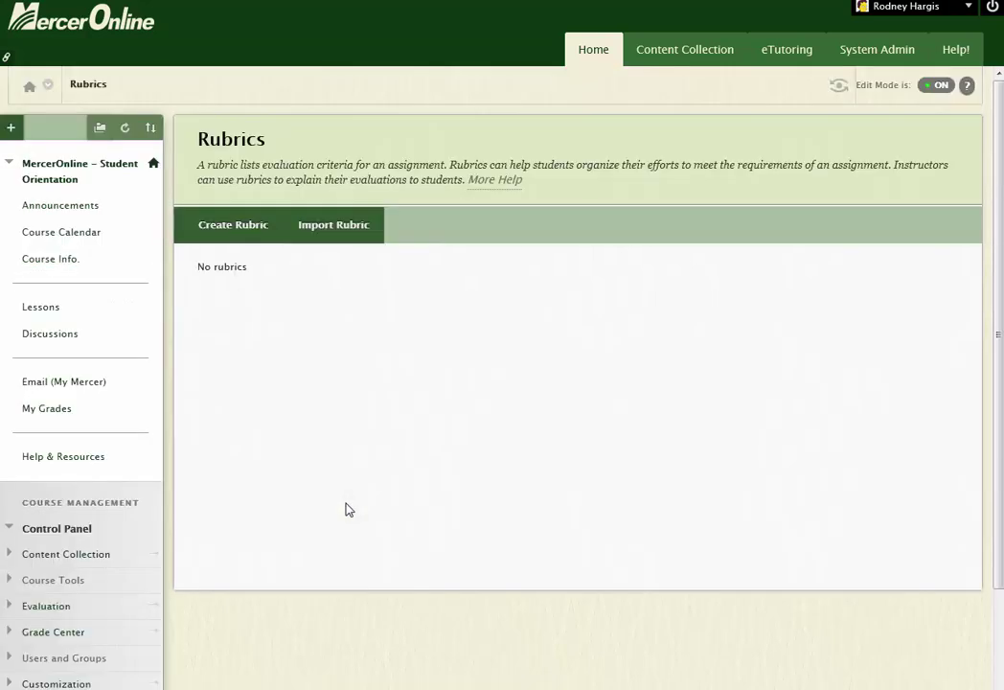
click(54, 578)
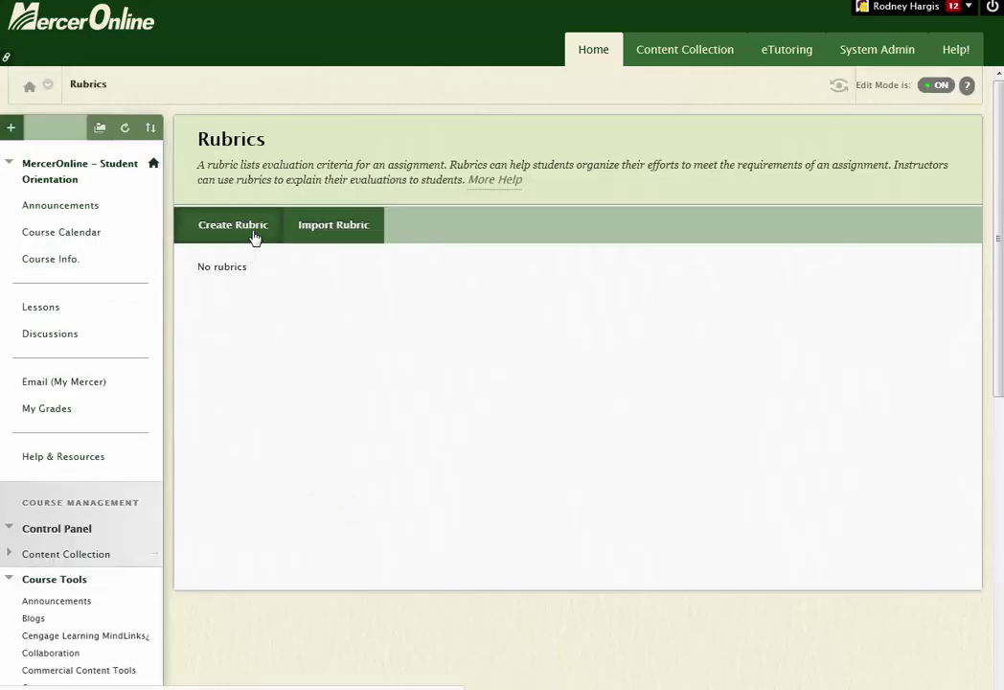
mouse_move(338, 257)
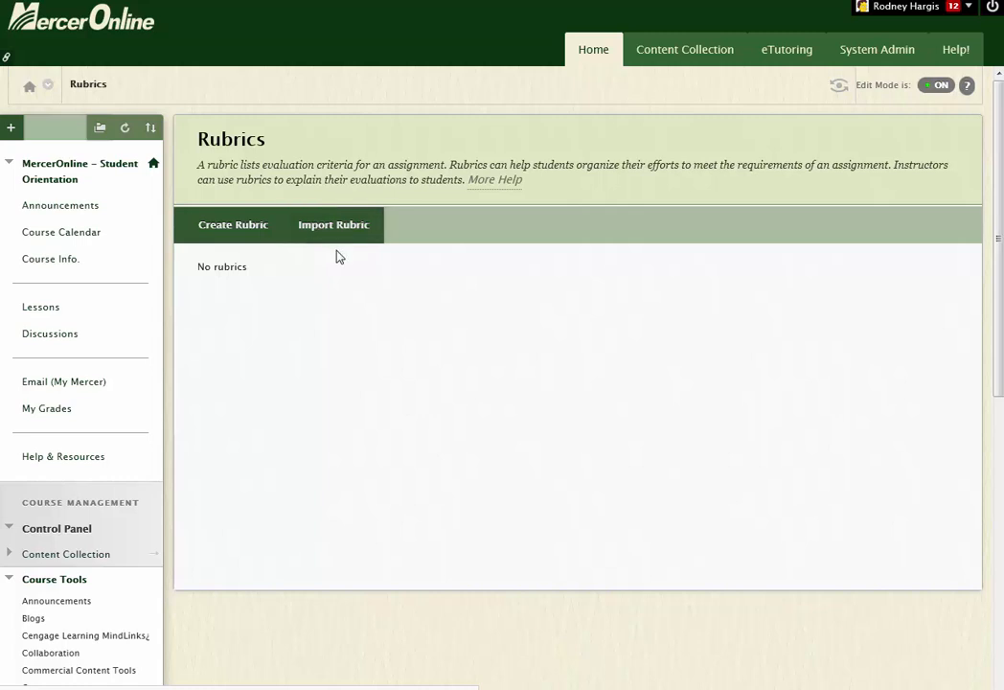
mouse_move(334, 374)
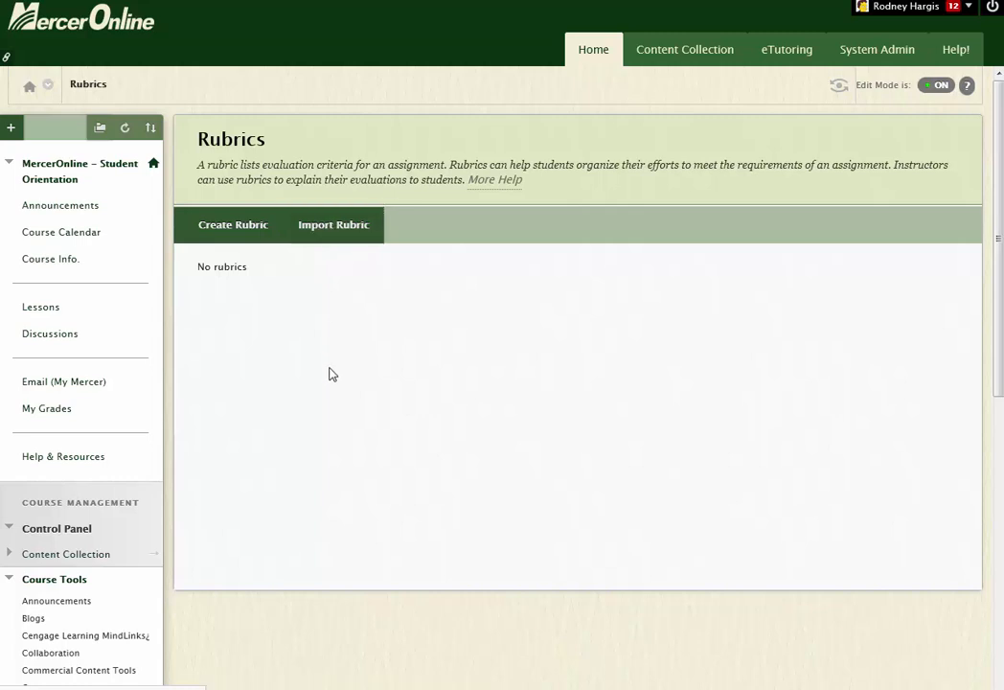
click(333, 224)
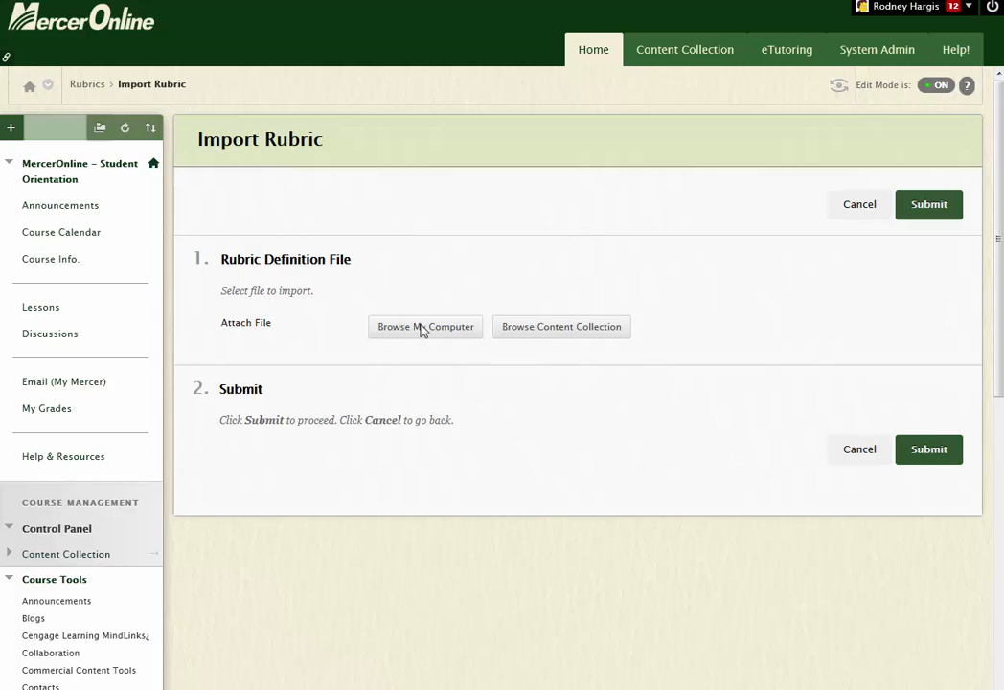
Attach the Rubric_ExportFile zip from Downloads to the Import Rubric form.
click(426, 326)
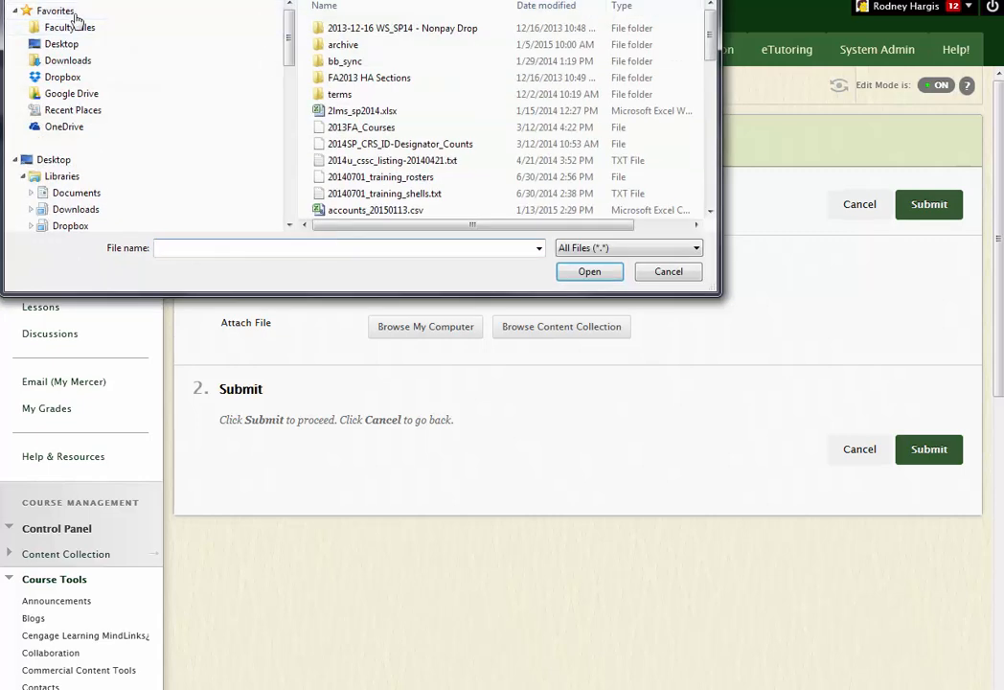
mouse_move(67, 59)
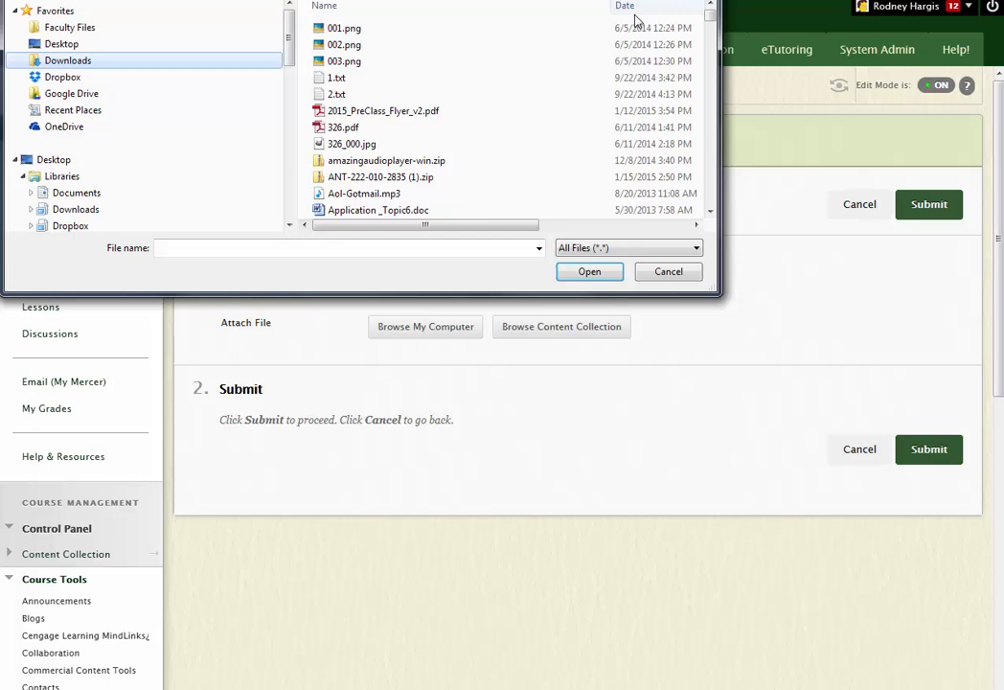
scroll(down, 3)
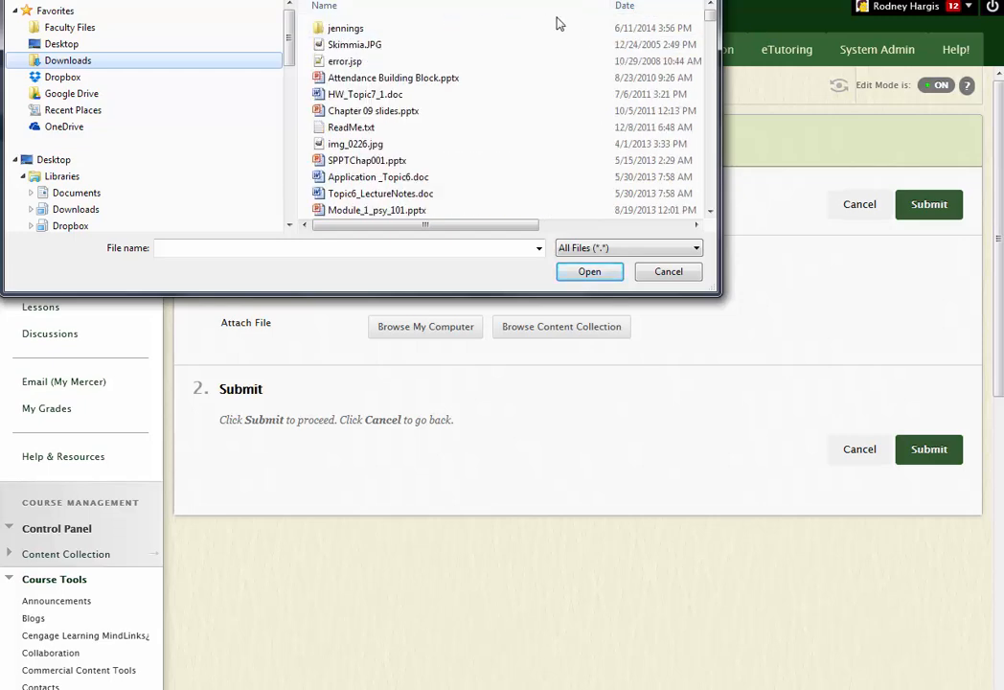
click(447, 44)
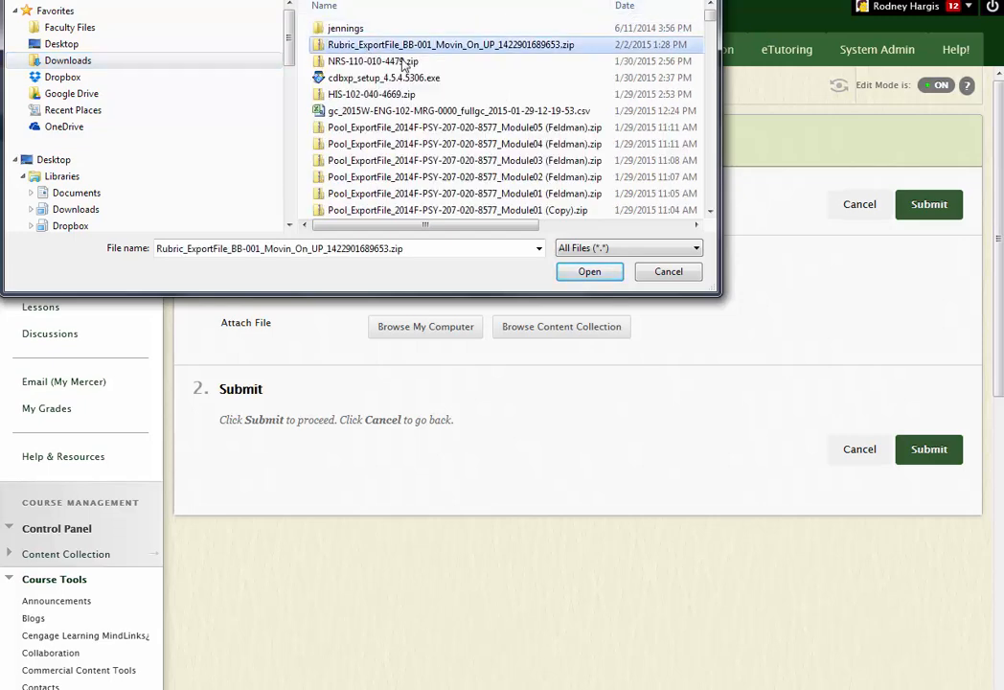
click(590, 272)
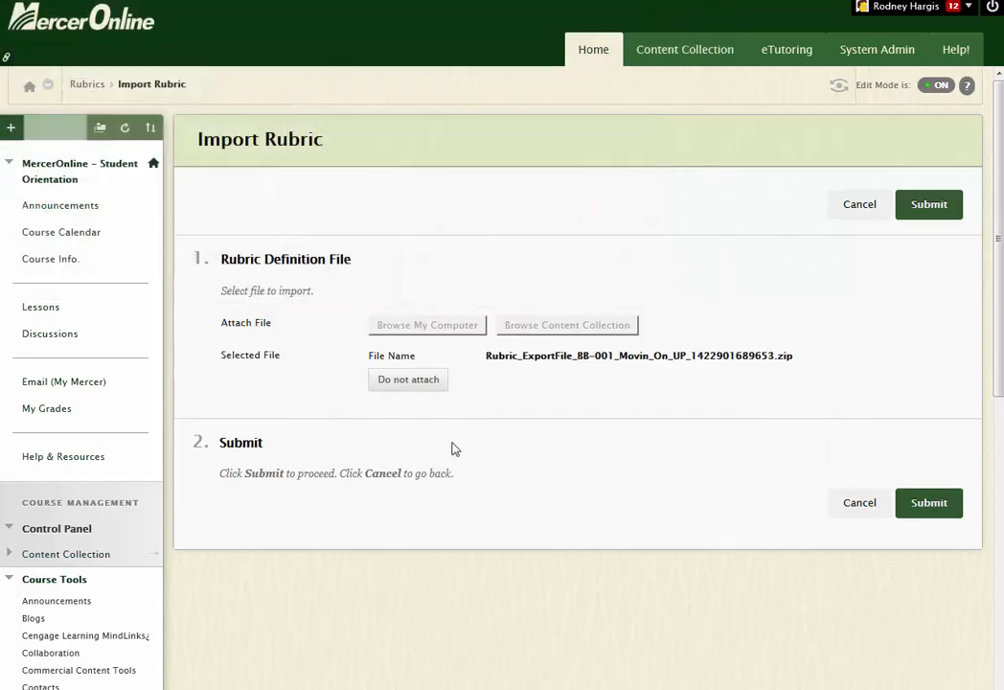
mouse_move(928, 502)
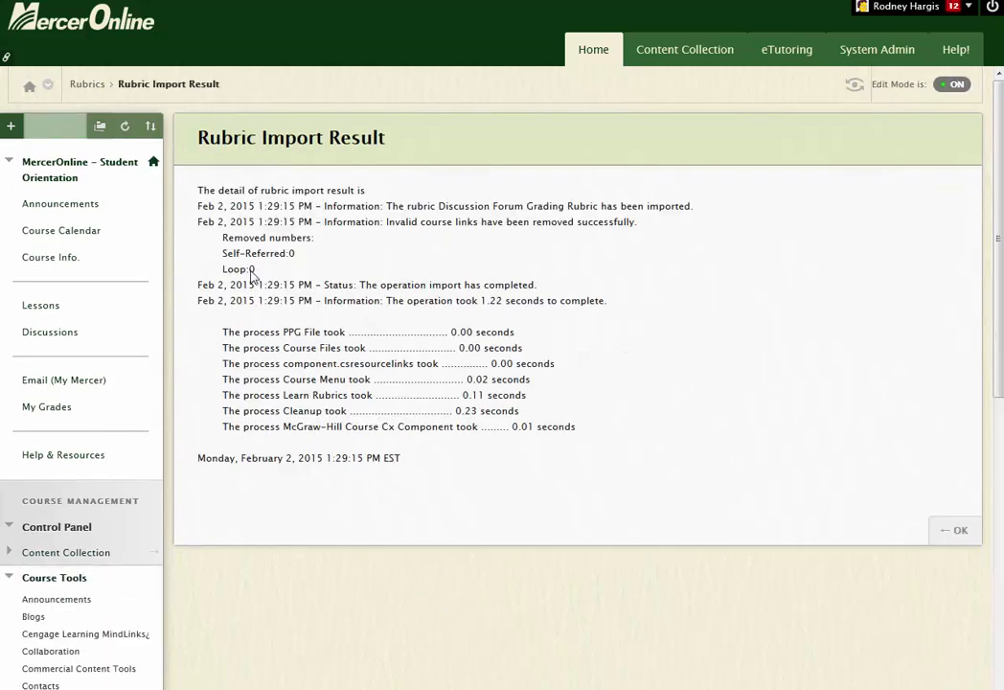
mouse_move(368, 207)
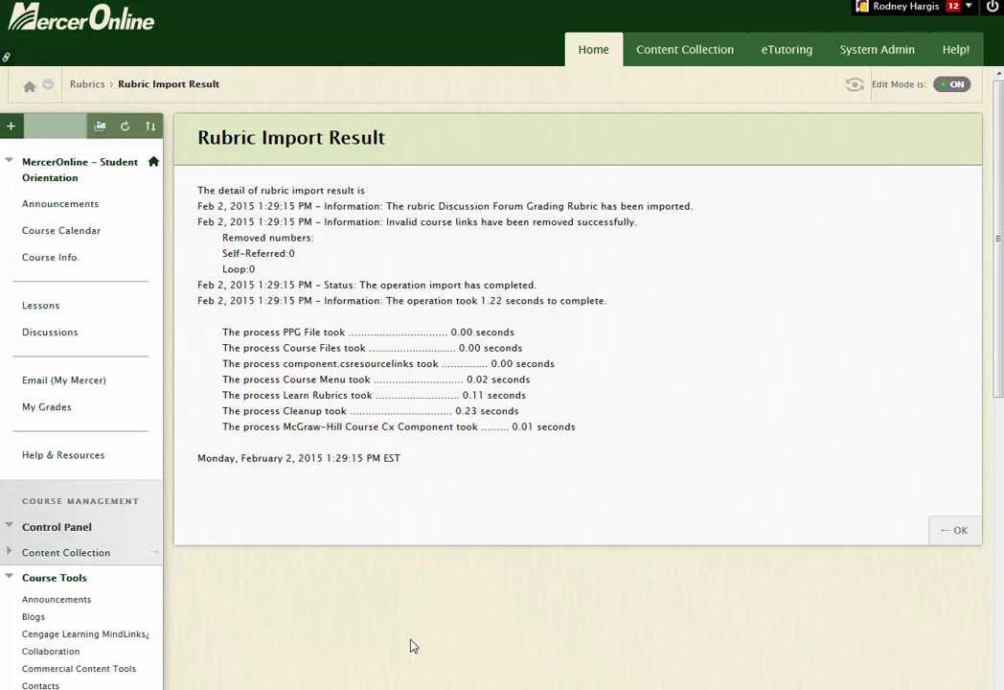
mouse_move(330, 577)
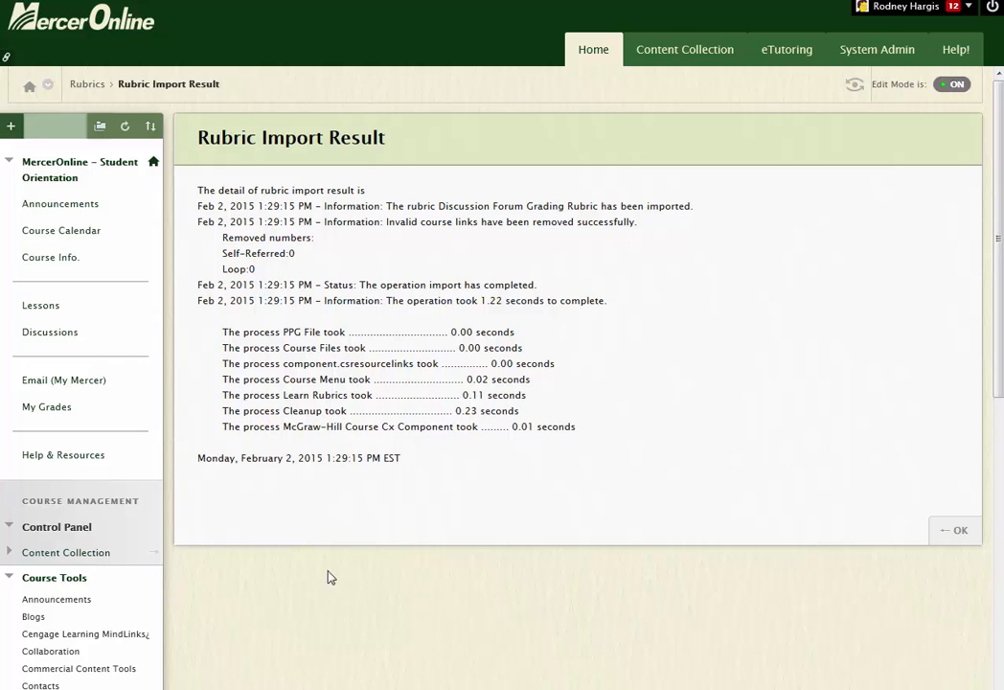
mouse_move(550, 548)
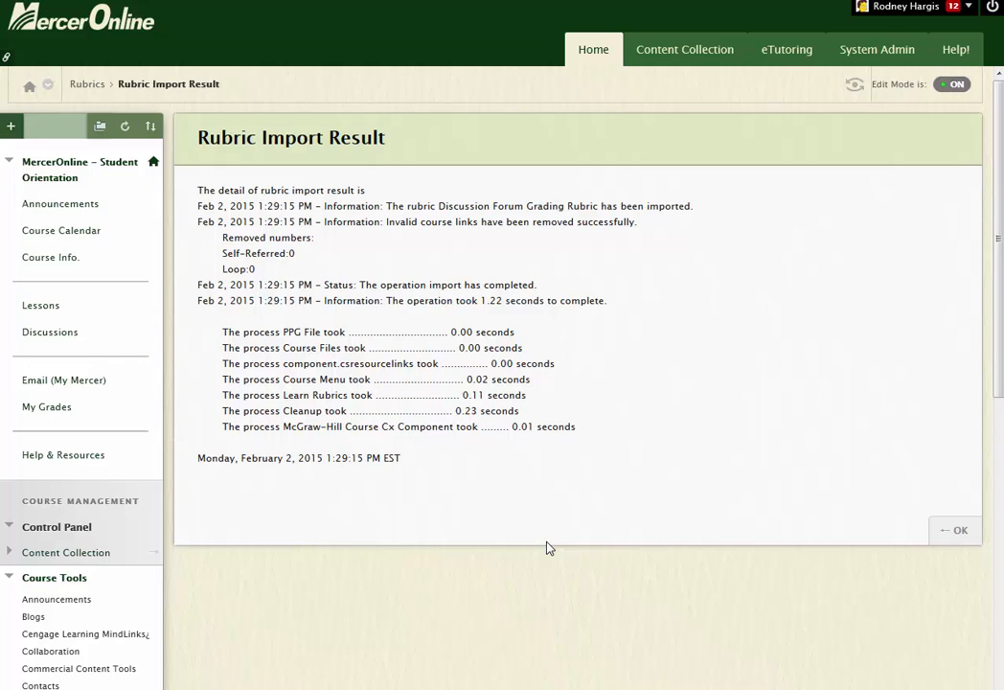
mouse_move(909, 475)
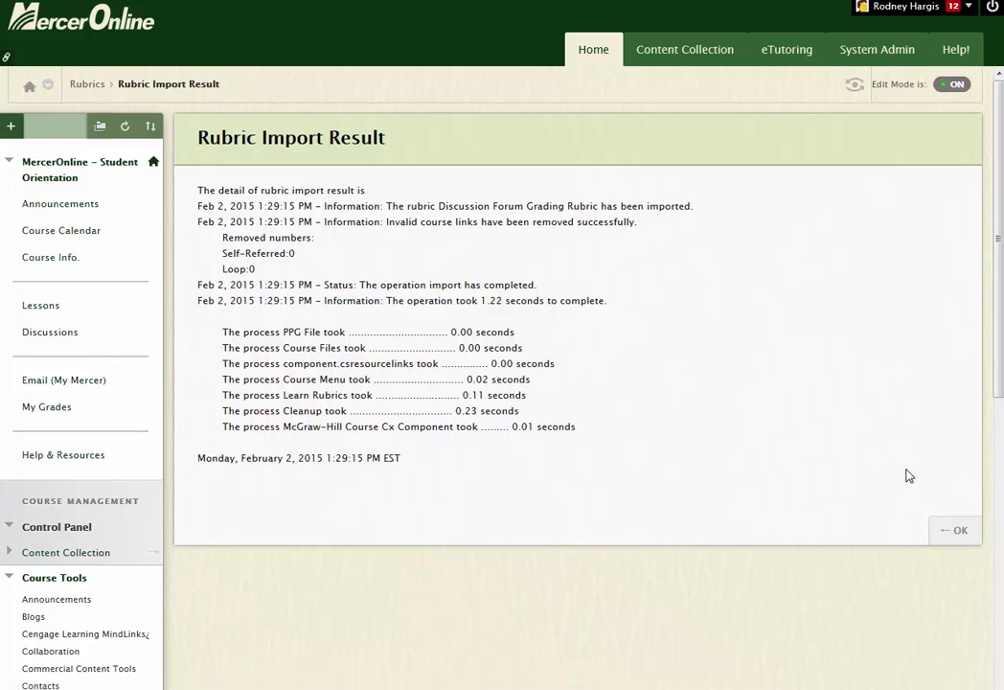
mouse_move(974, 518)
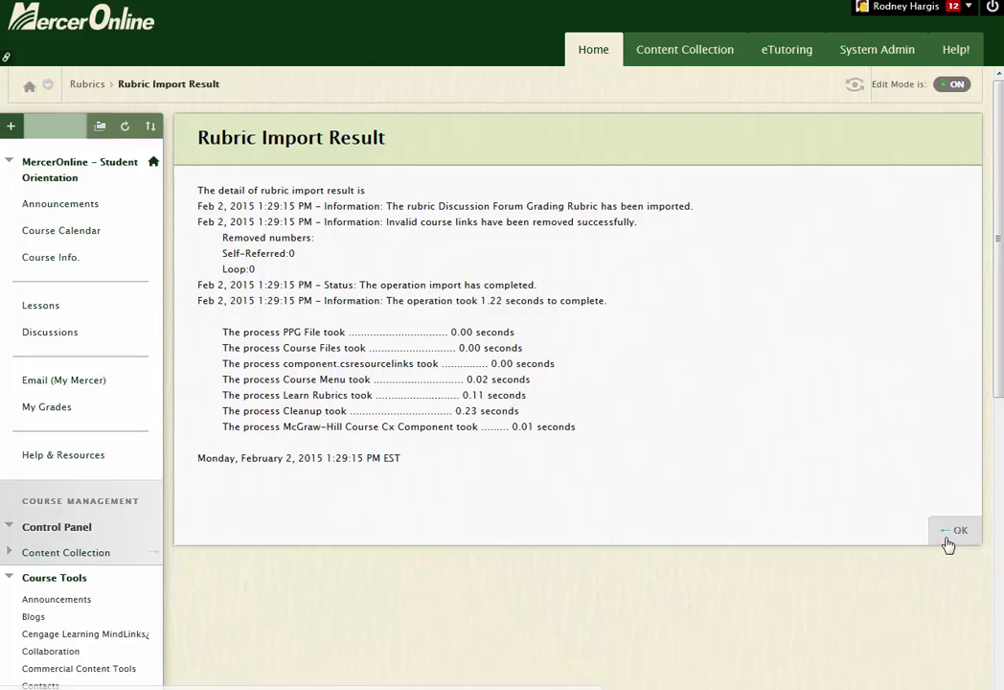
mouse_move(805, 544)
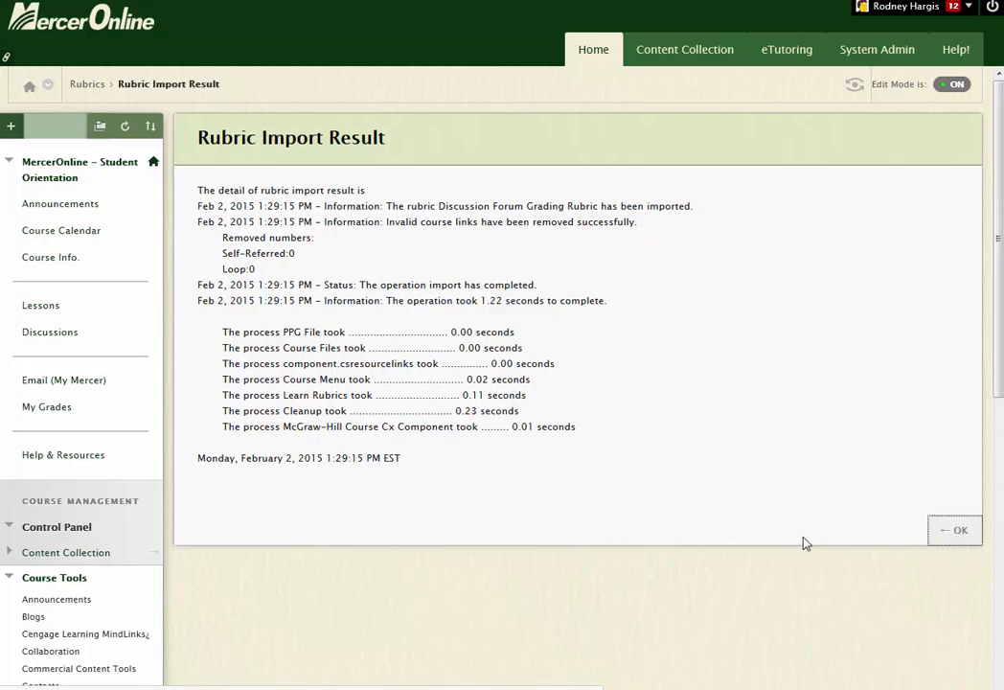
Acknowledge the Rubric Import Result so the list shows Discussion Forum Grading Rubric.
click(954, 529)
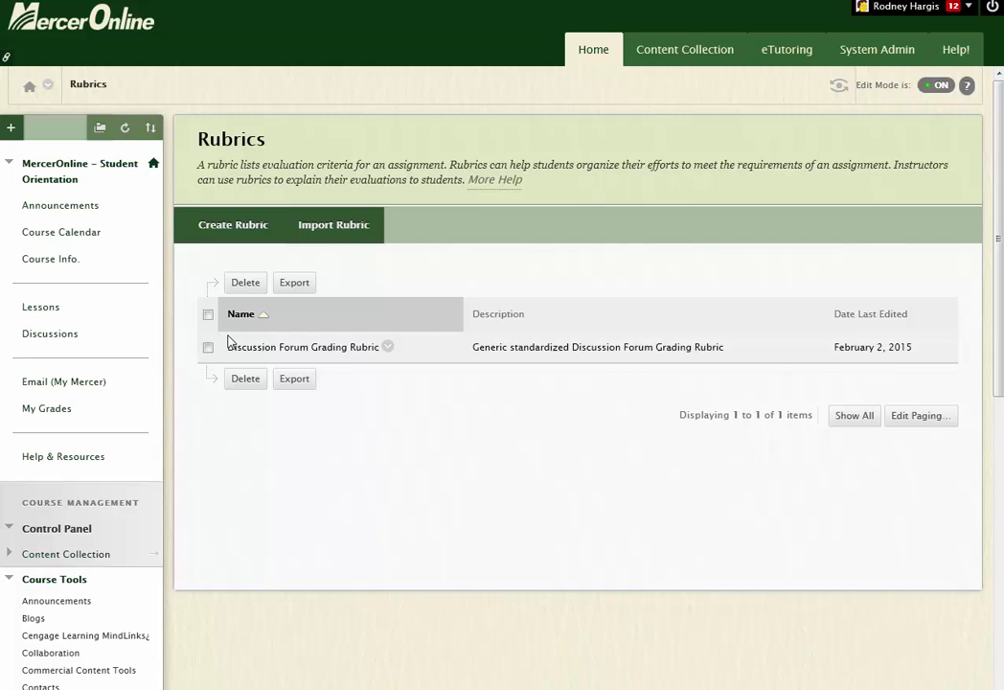
mouse_move(418, 575)
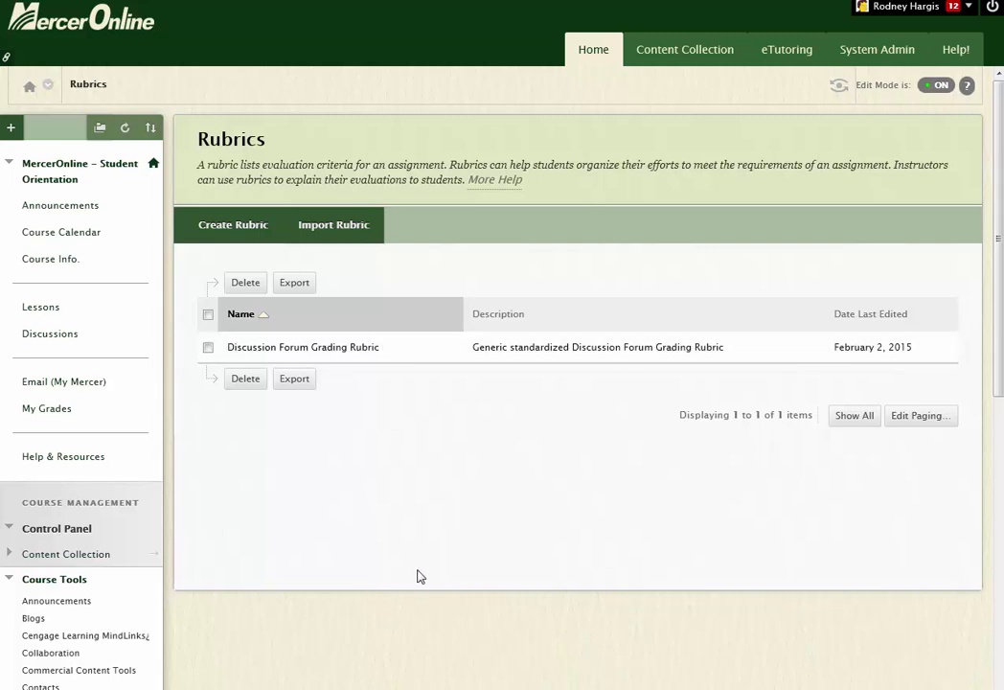
mouse_move(453, 561)
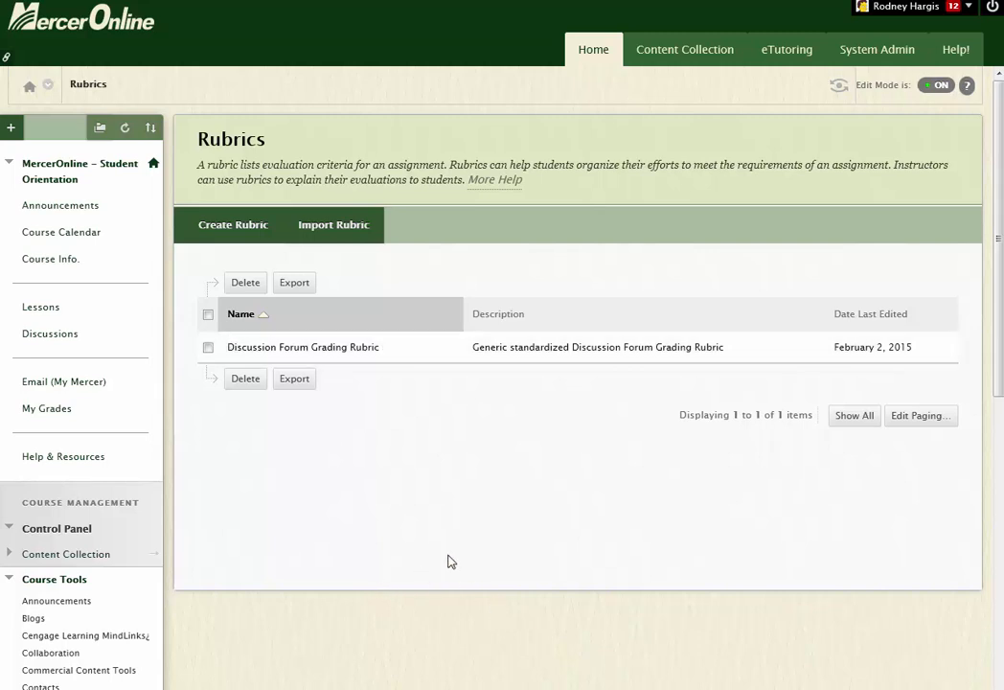
mouse_move(335, 547)
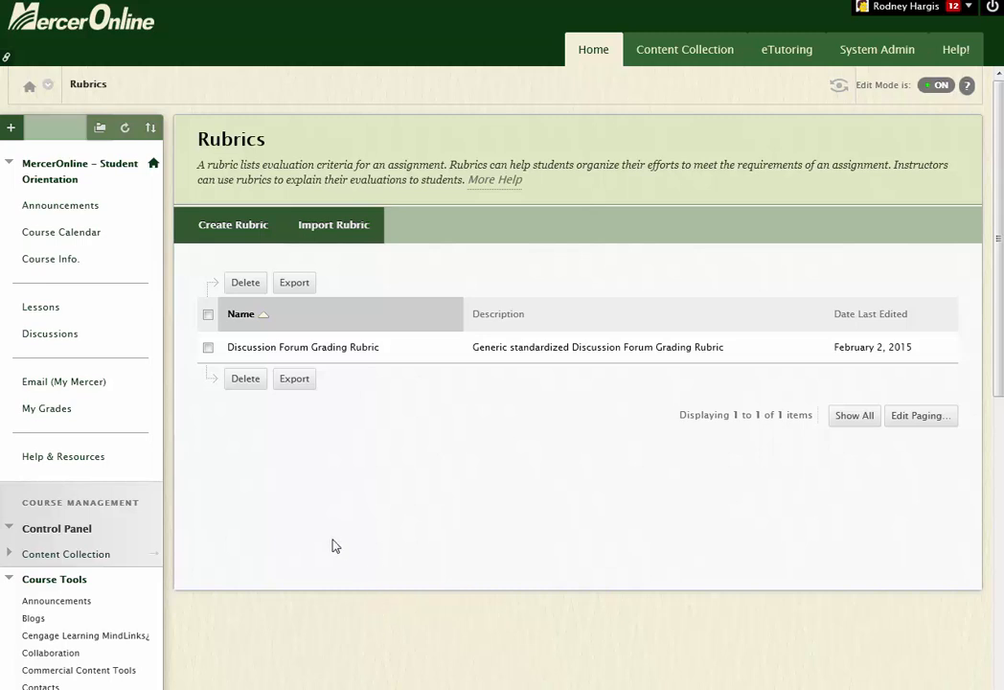
mouse_move(355, 506)
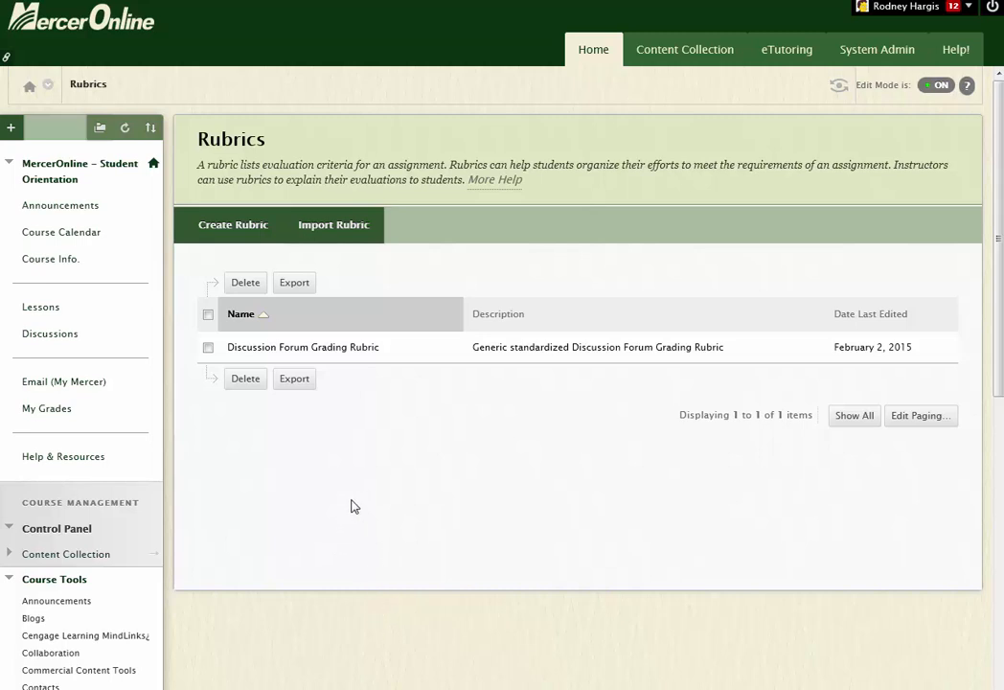